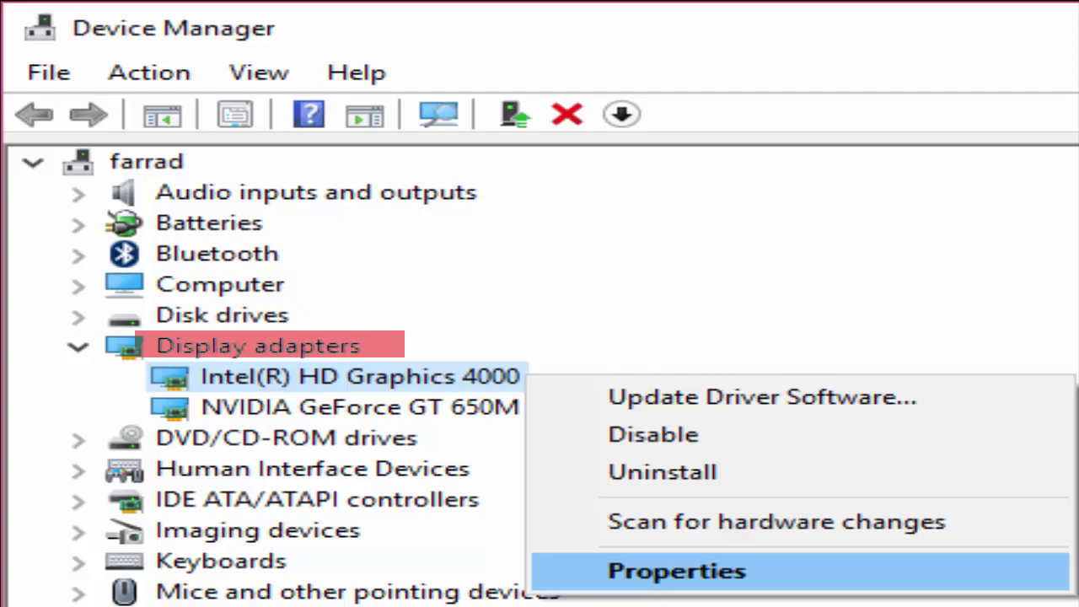
- Review the Intel(R) HD Graphics 4000 driver properties for a Roll Back Driver option
click(675, 570)
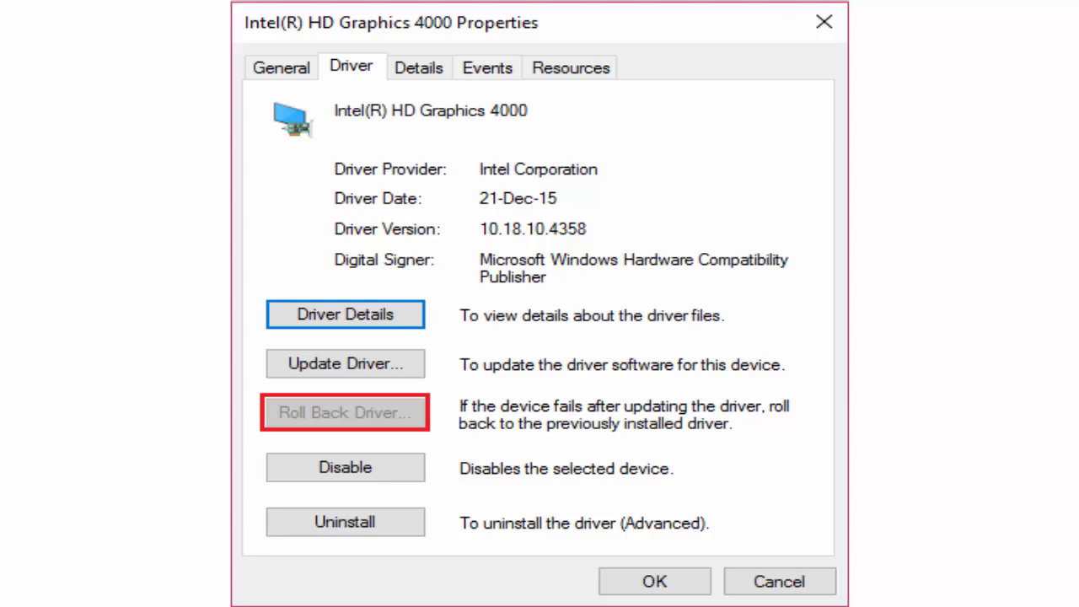
right_click(396, 376)
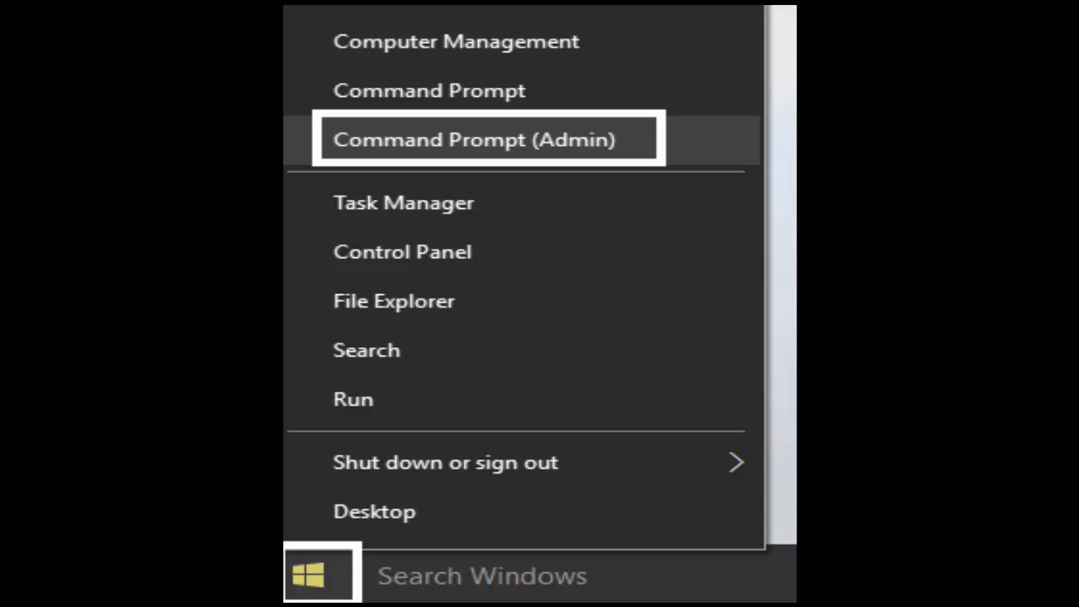
- Launch Command Prompt (Admin) from the Win+X menu to run sfc /scannow
click(474, 138)
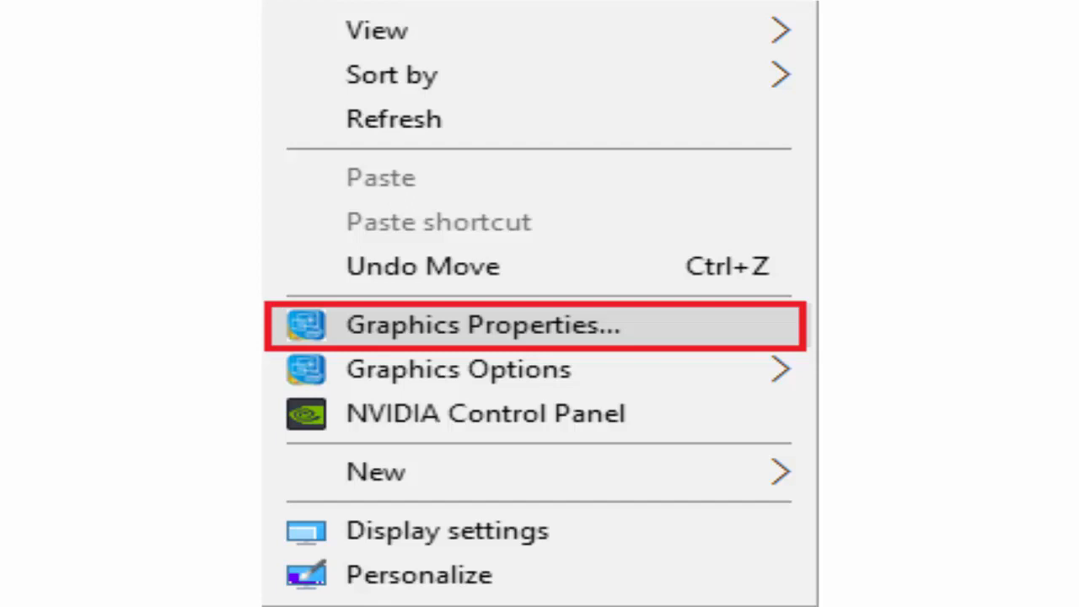
- Launch Graphics Properties from the desktop context menu
click(482, 325)
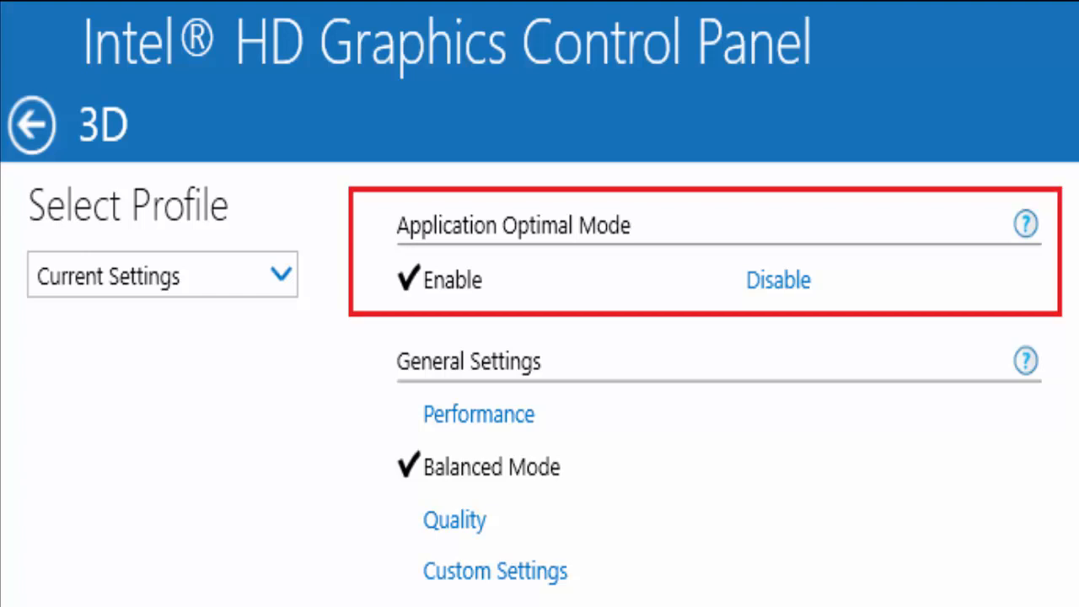
- Disable Application Optimal Mode in the Intel 3D settings
click(34, 124)
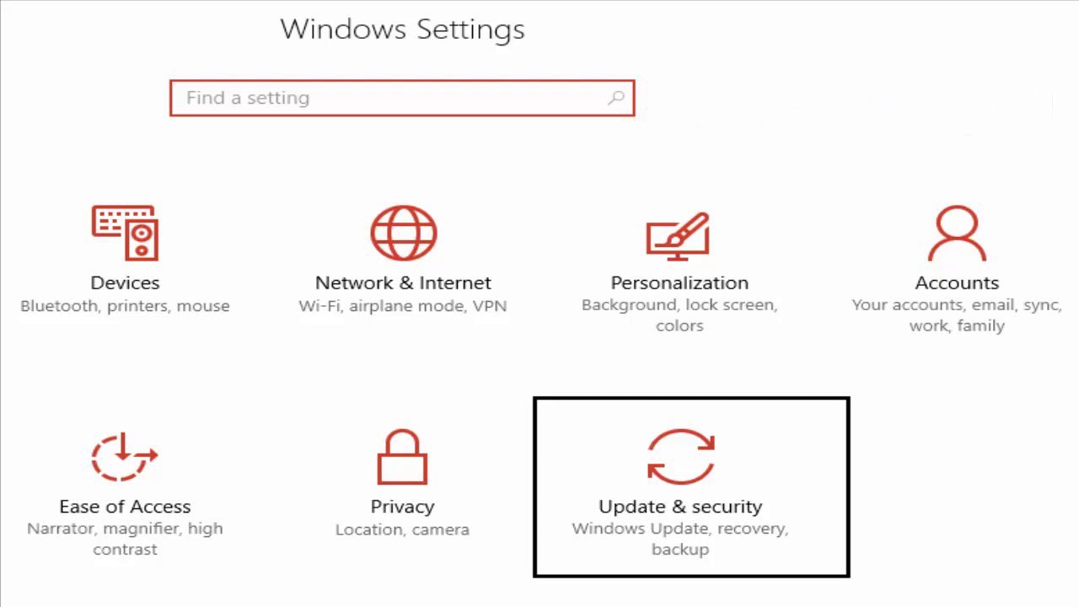
- Go to Update & security in Windows Settings
click(691, 486)
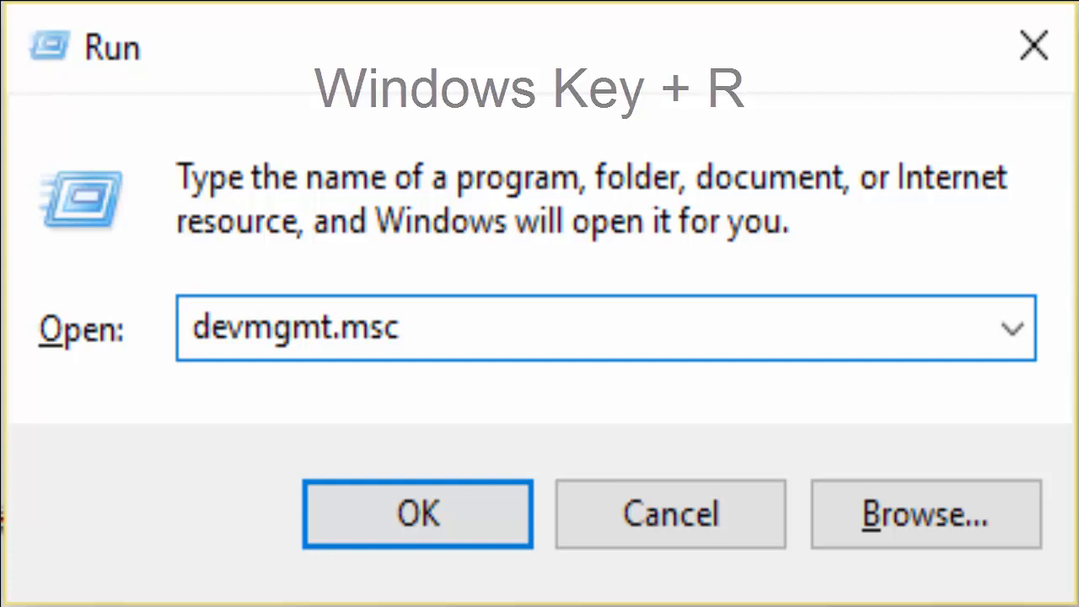
- Launch Device Manager via devmgmt.msc from the Run dialog
click(416, 513)
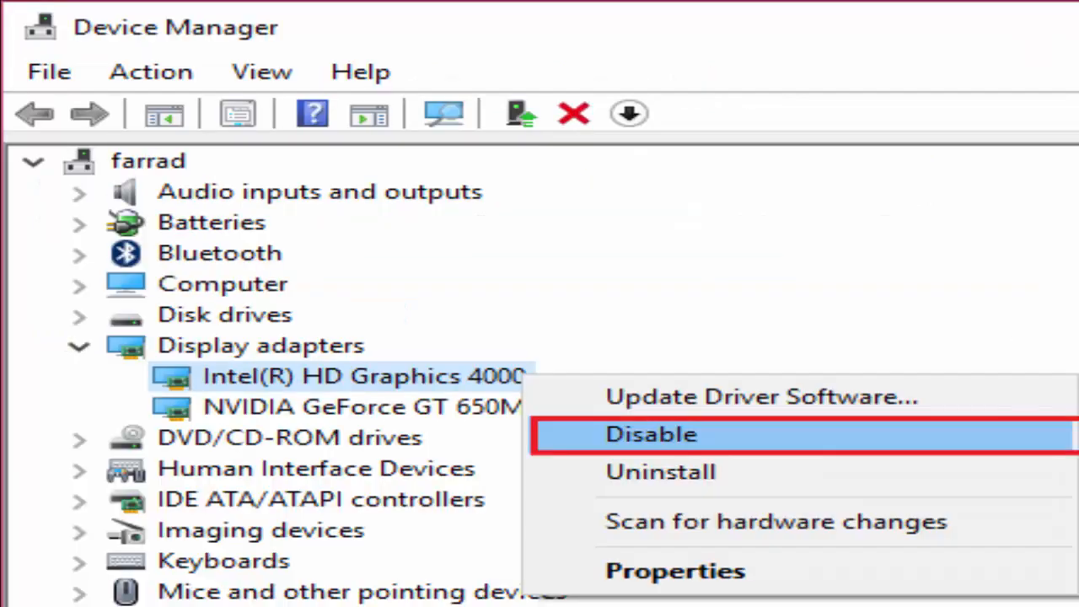